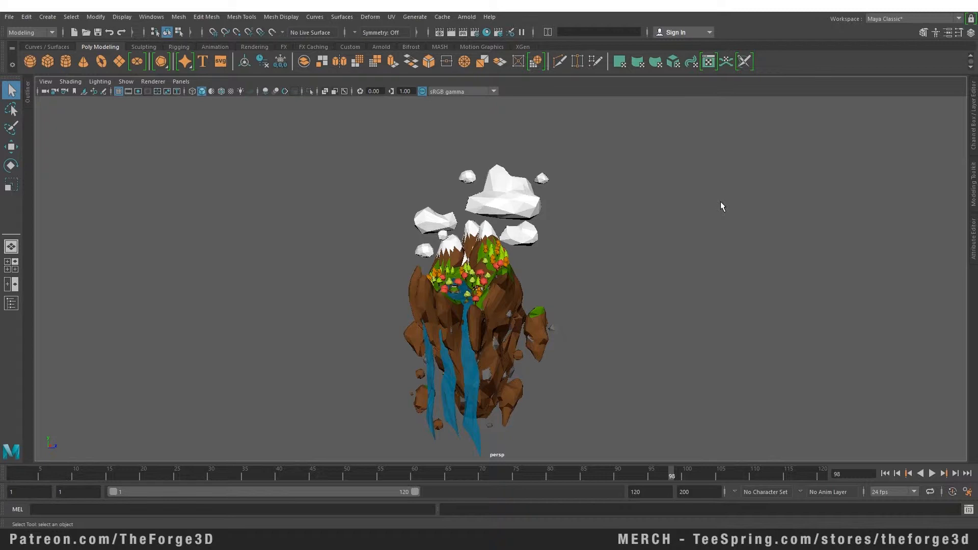
Step: Bring up the Preferences window via the Animation Preferences button
left_click(151, 17)
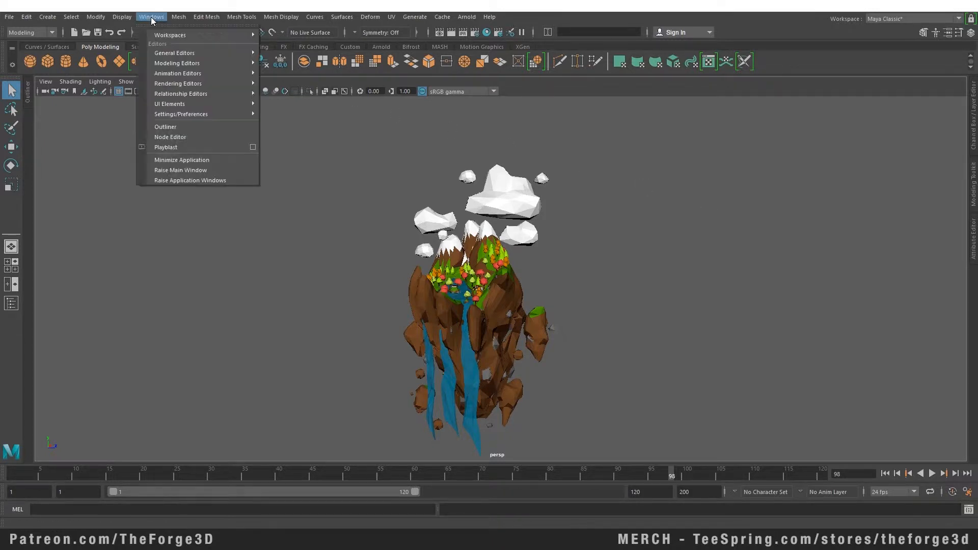
mouse_move(182, 113)
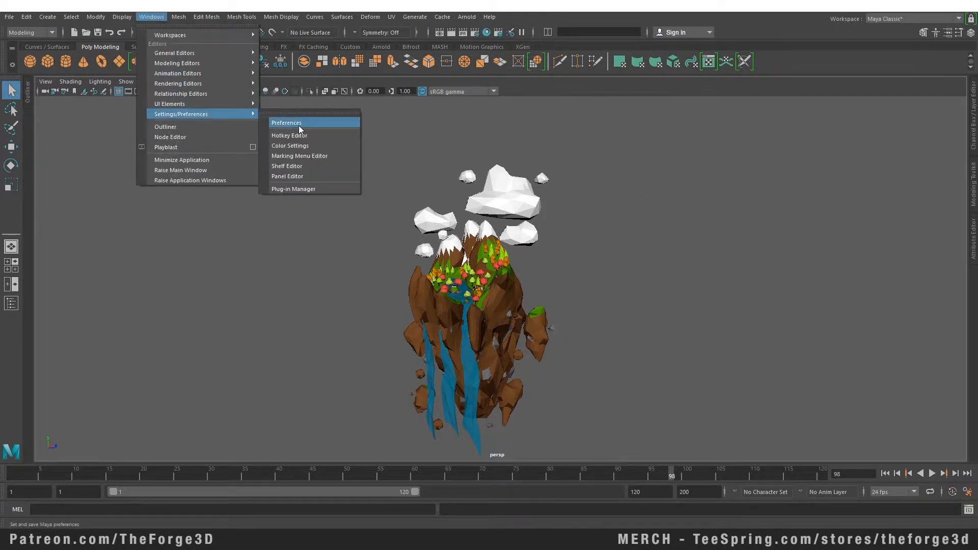
left_click(286, 122)
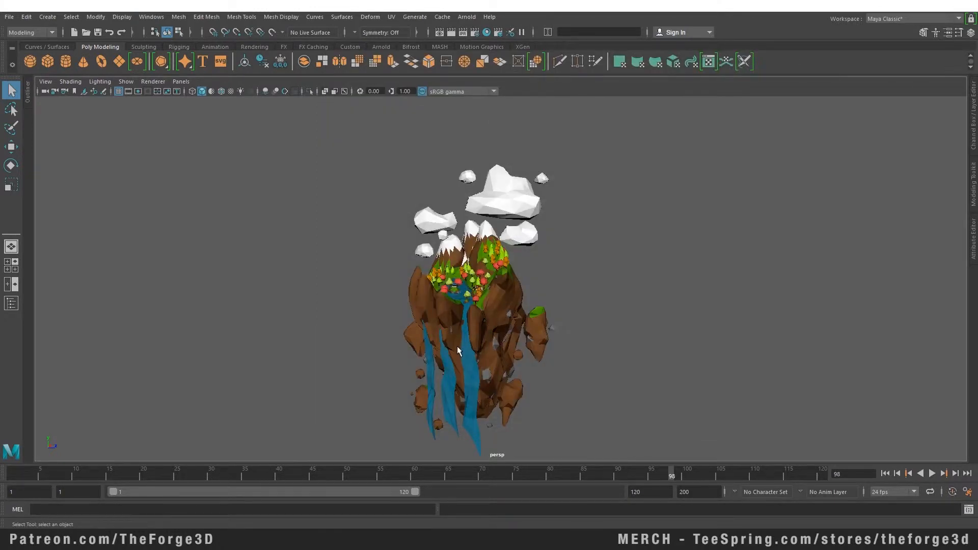
mouse_move(970, 491)
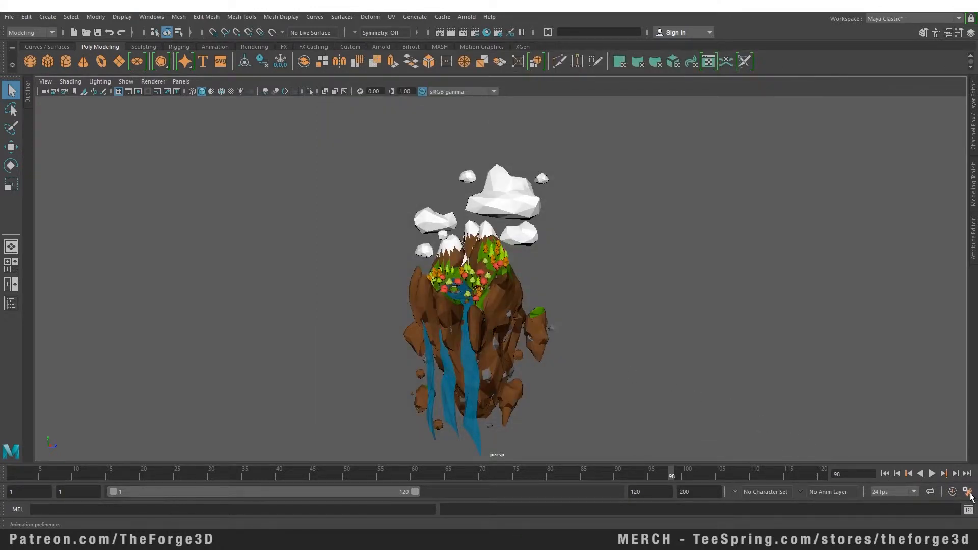
left_click(970, 491)
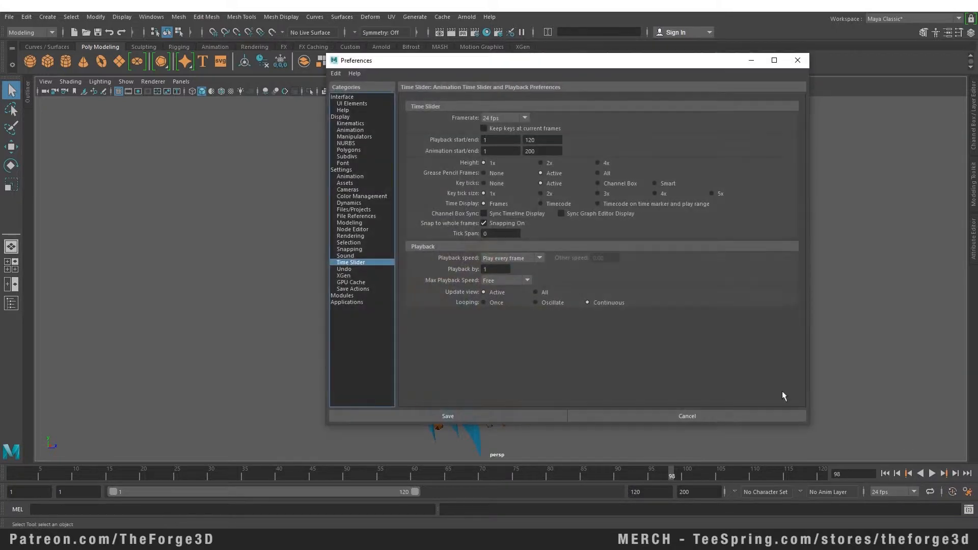
mouse_move(470, 252)
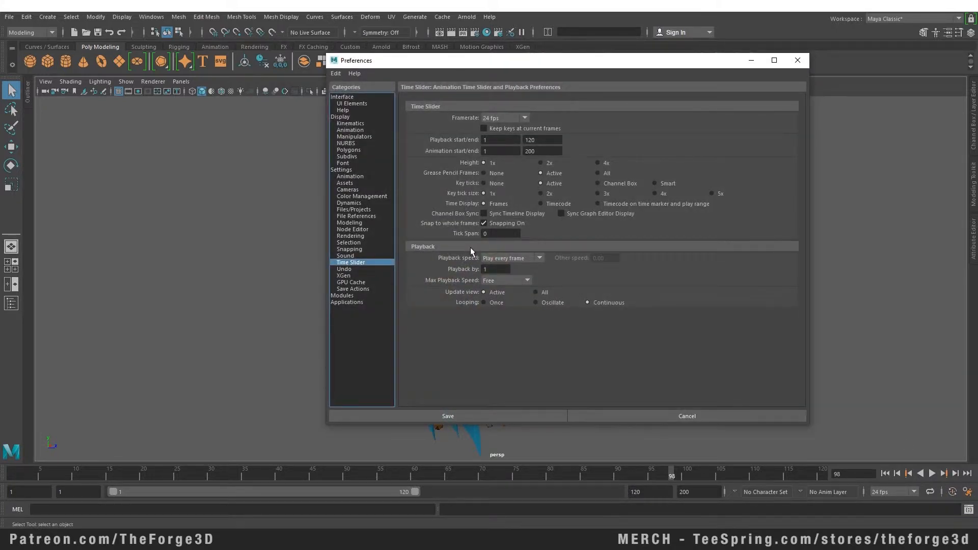
mouse_move(356, 114)
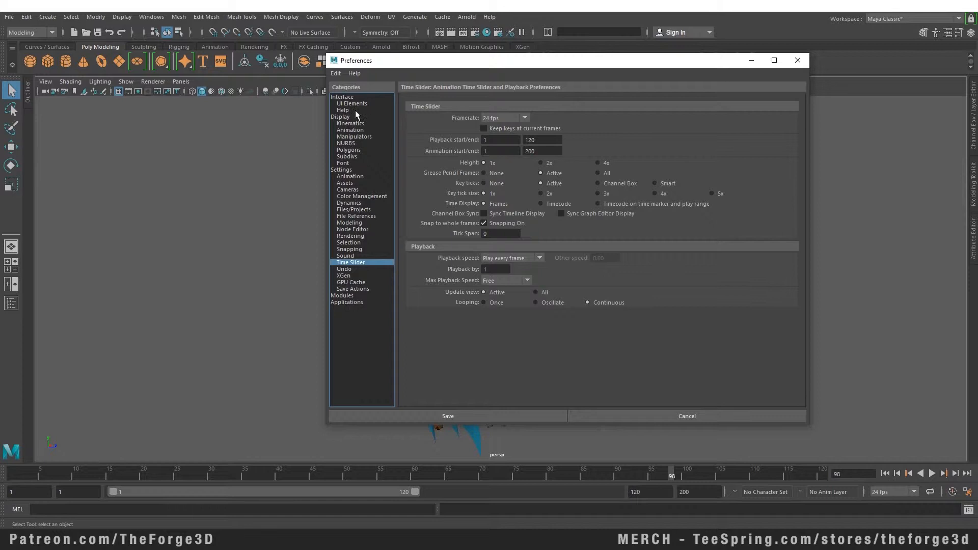
mouse_move(482, 265)
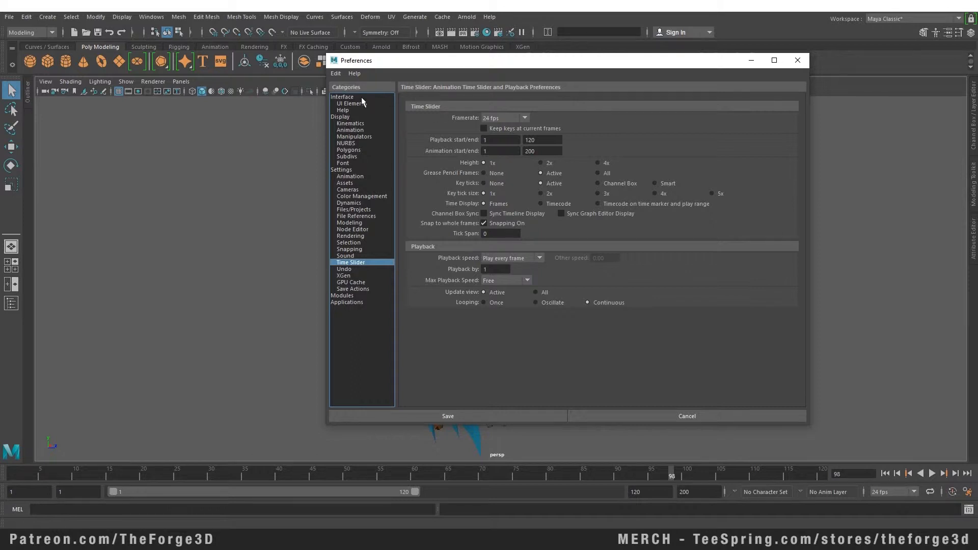
Step: Show the general Interface settings and keep Modeling as the menu set
left_click(342, 97)
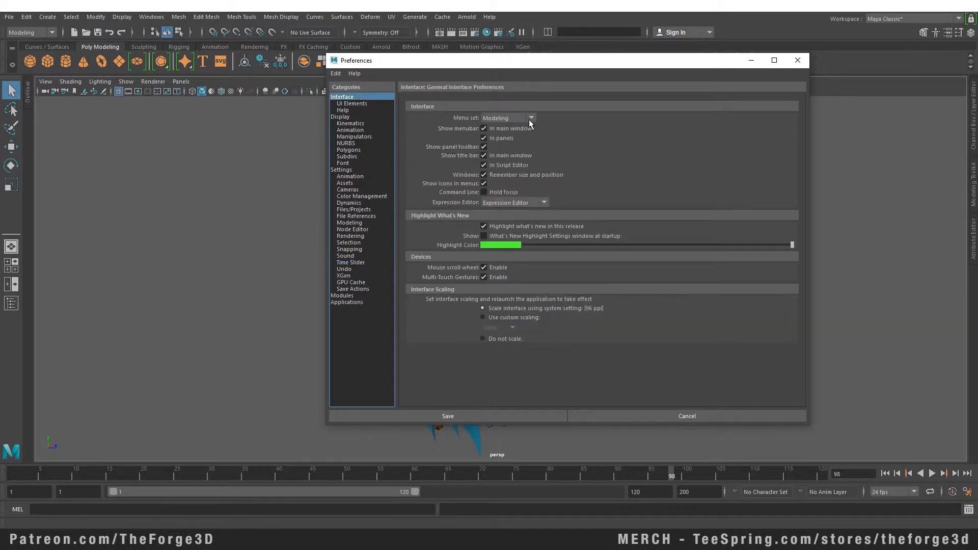
left_click(530, 118)
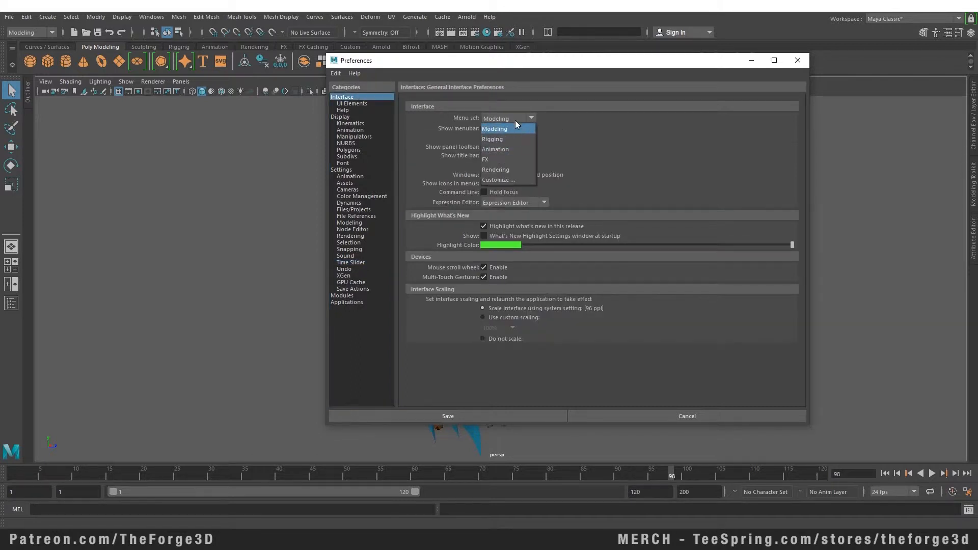
left_click(495, 129)
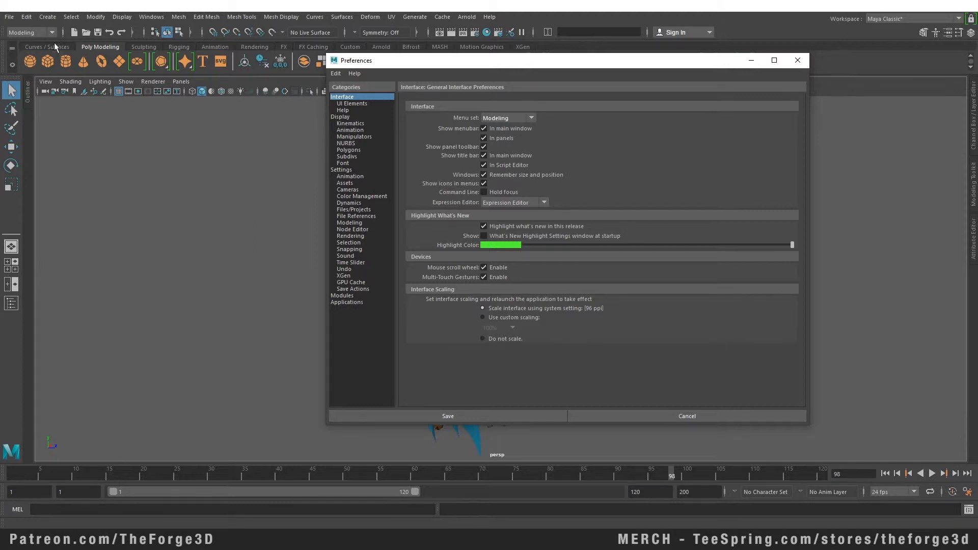
mouse_move(482, 133)
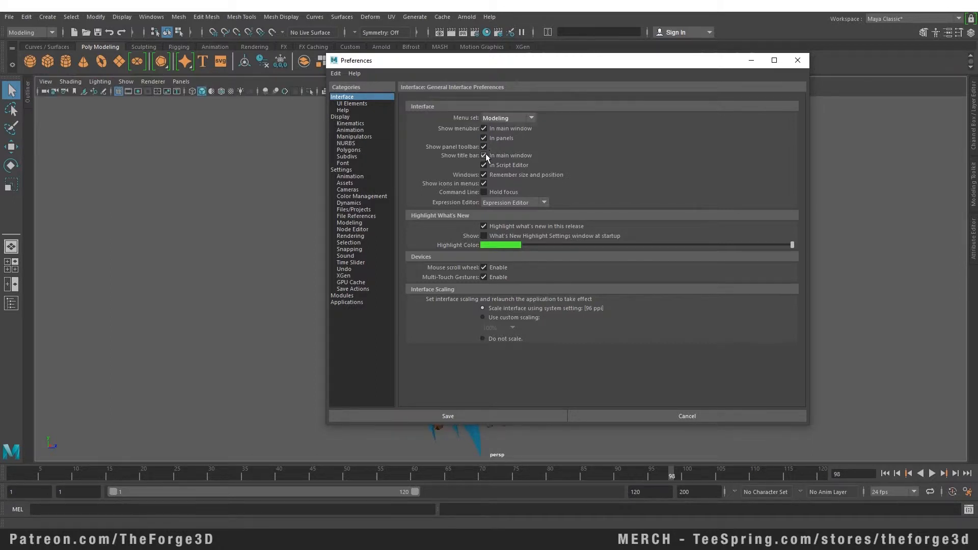
mouse_move(358, 106)
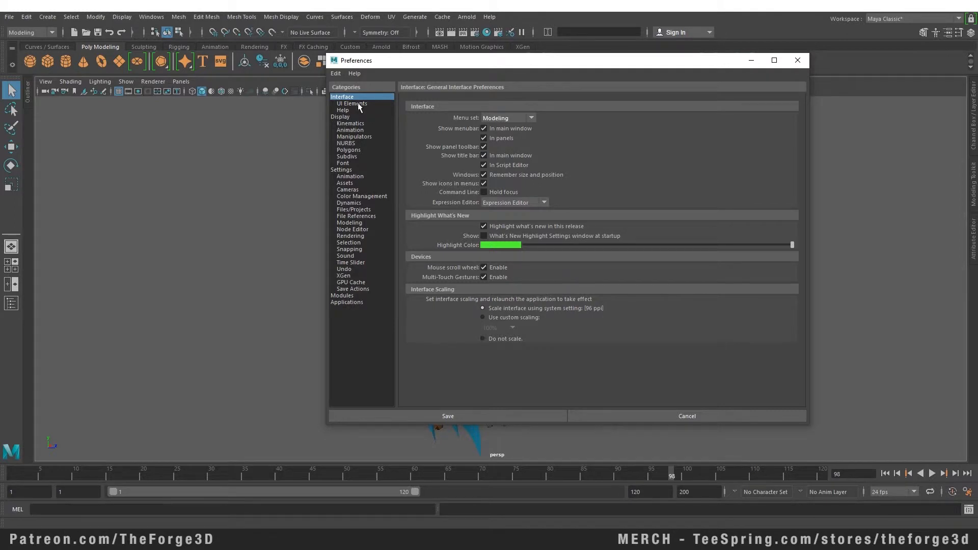
Step: In UI Elements, toggle the Status Line off and on and hide the time and range sliders
left_click(351, 102)
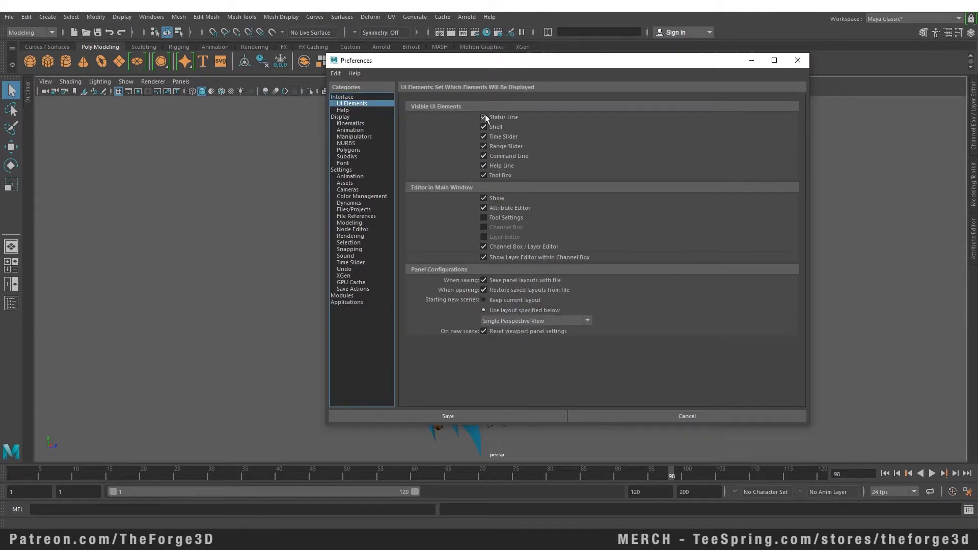
left_click(484, 117)
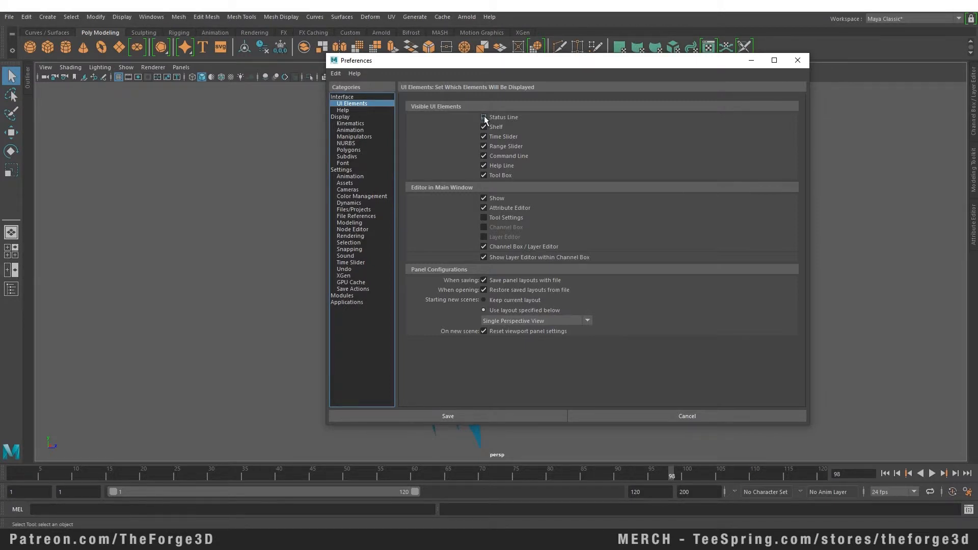
left_click(483, 118)
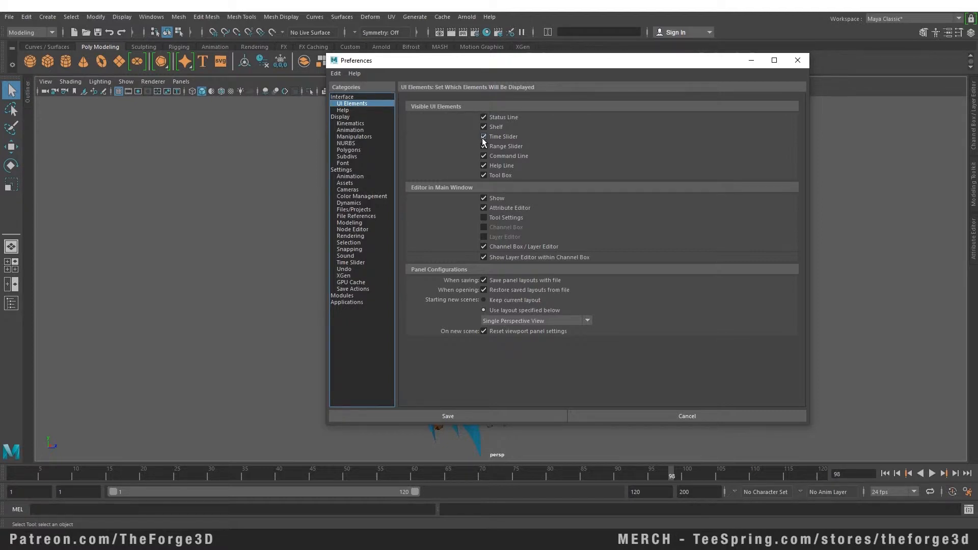
left_click(483, 137)
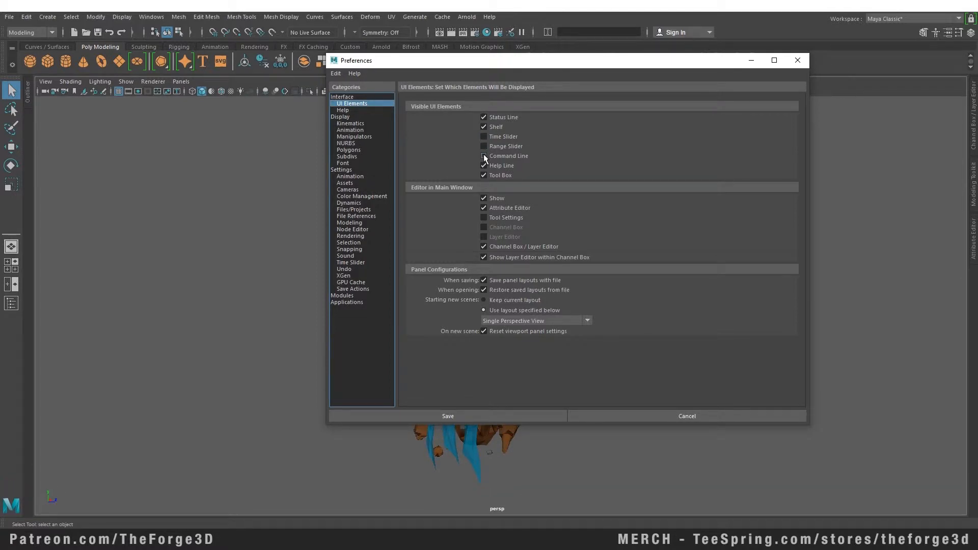
left_click(342, 110)
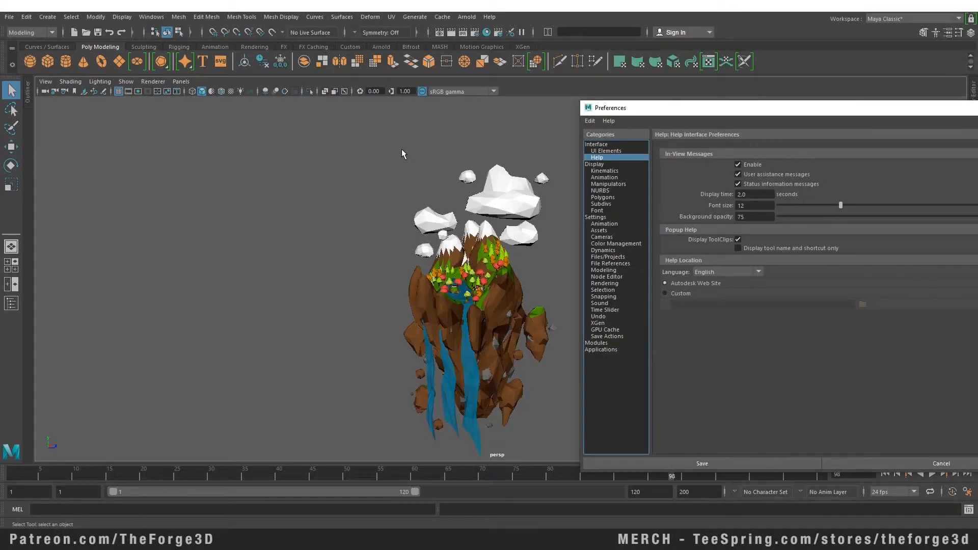
Step: Shade the island with textures, toggle in-view messages off and back on in Help settings
key("5")
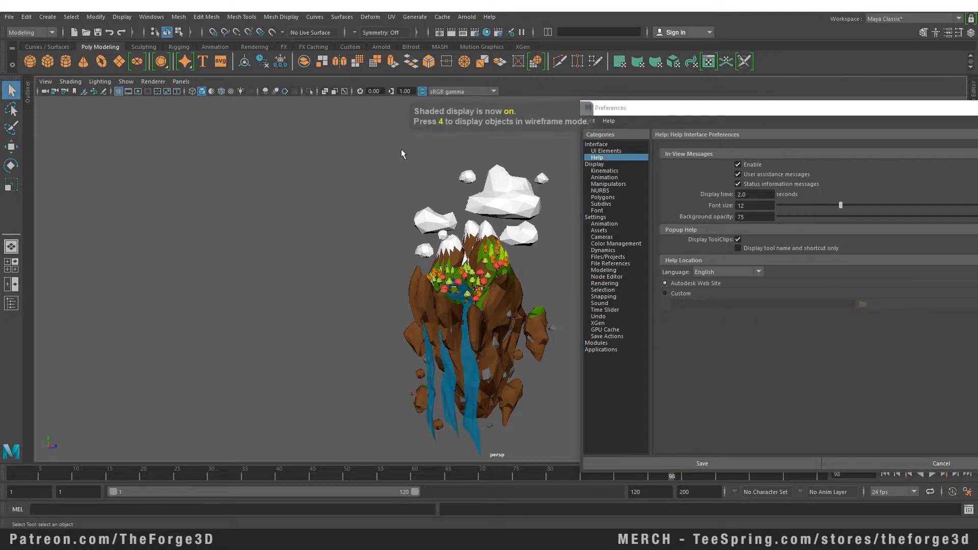
key("4")
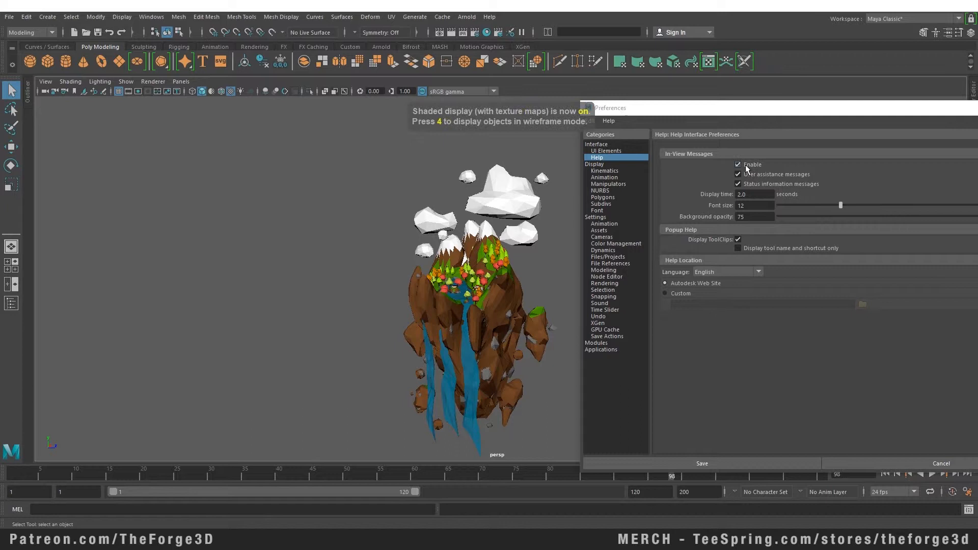
left_click(738, 164)
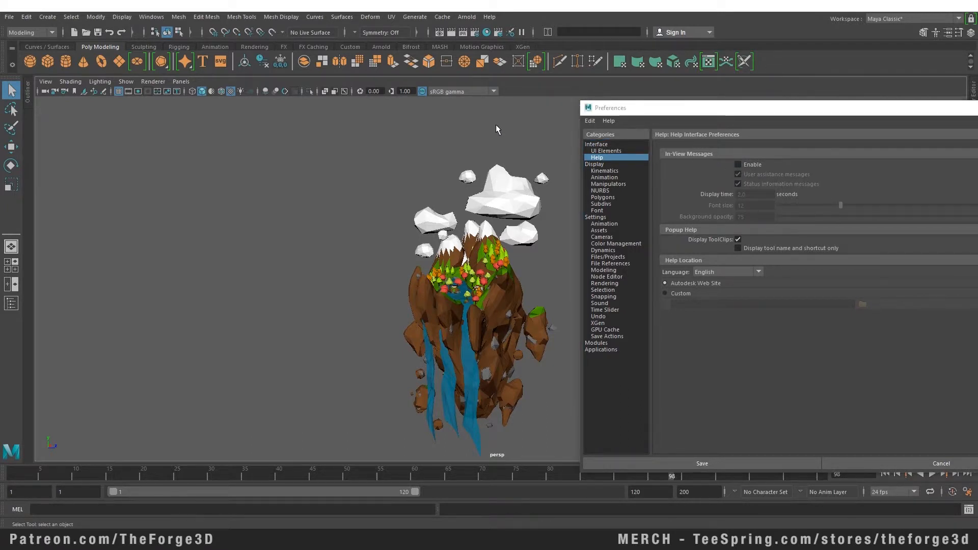
left_click(739, 164)
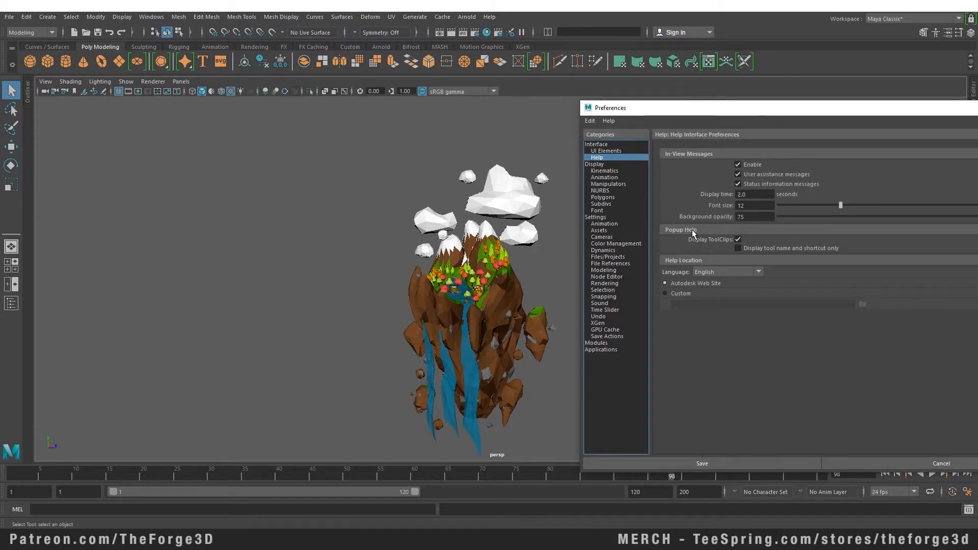
mouse_move(710, 235)
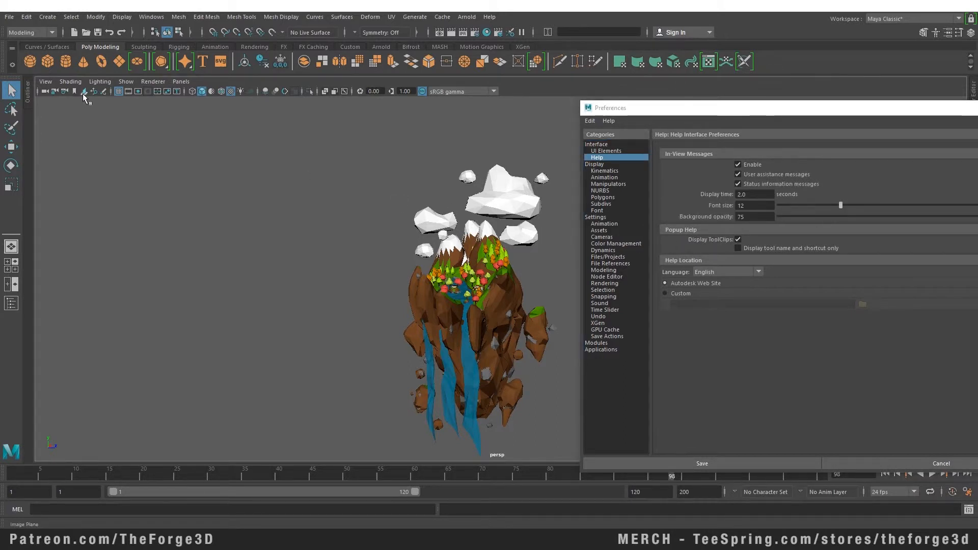
mouse_move(84, 91)
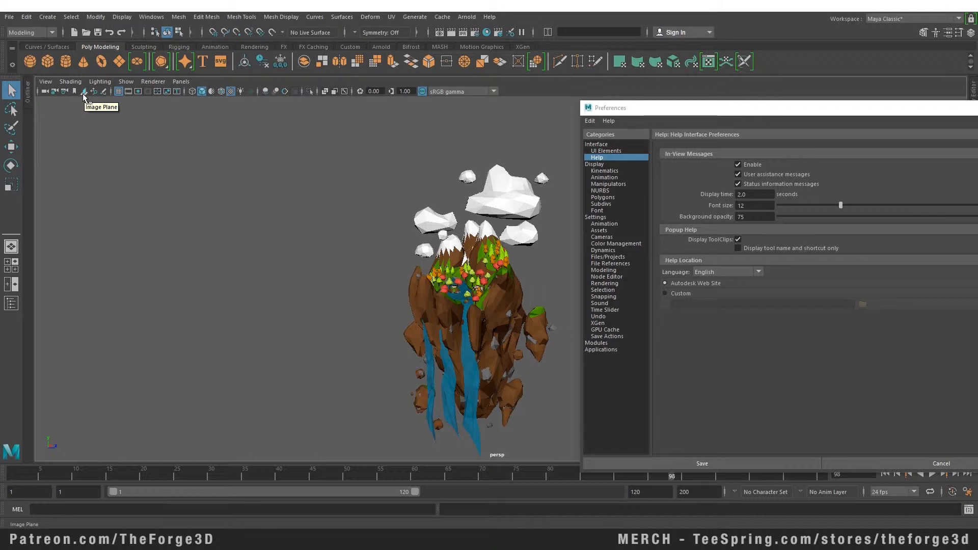
mouse_move(88, 100)
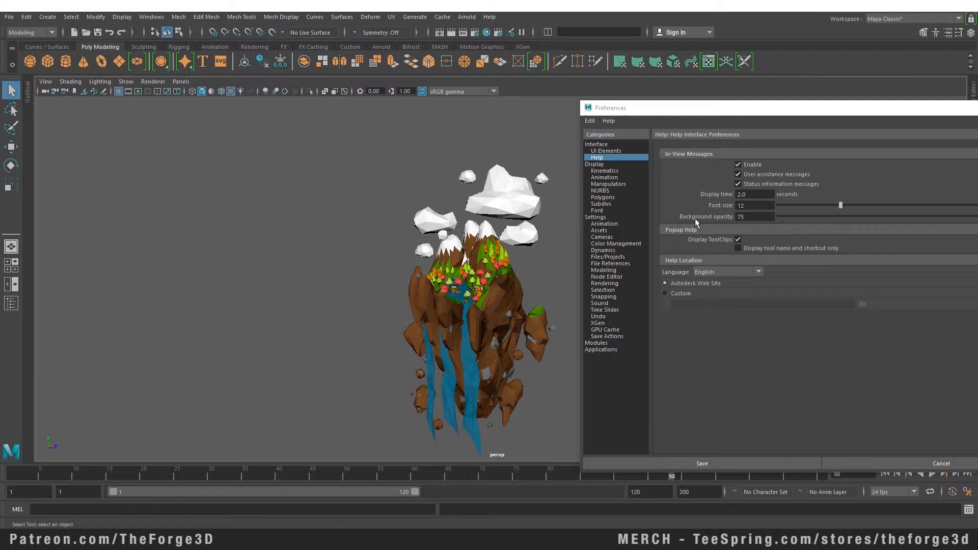
left_click(737, 239)
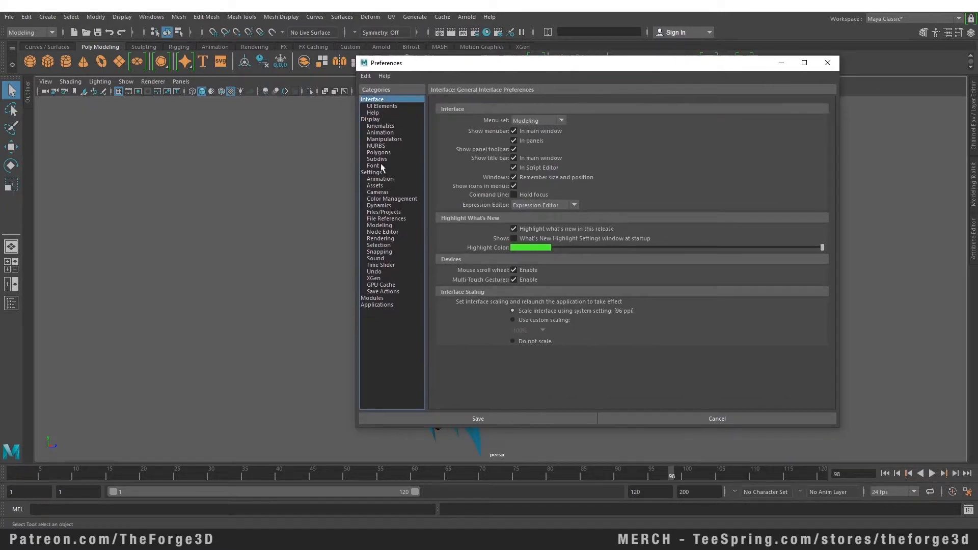
left_click(373, 112)
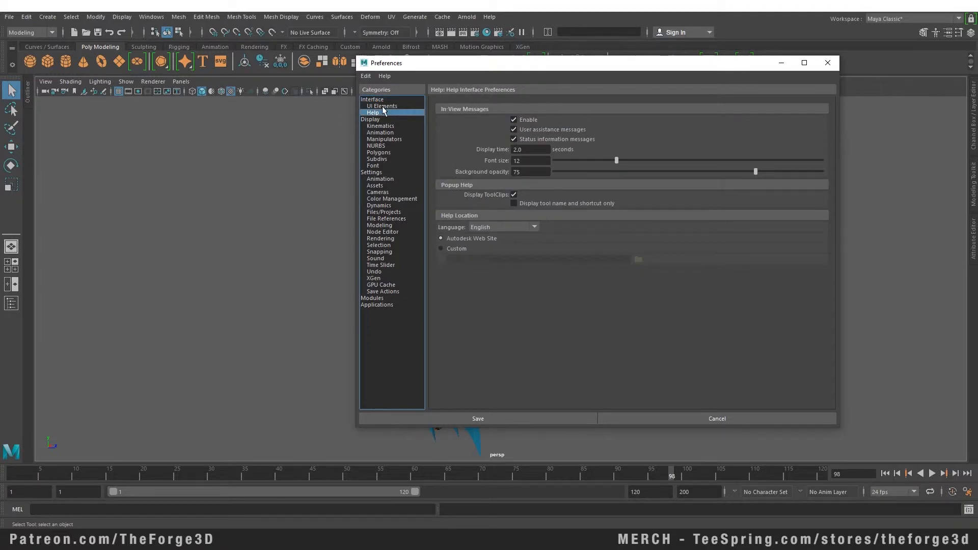
left_click(381, 105)
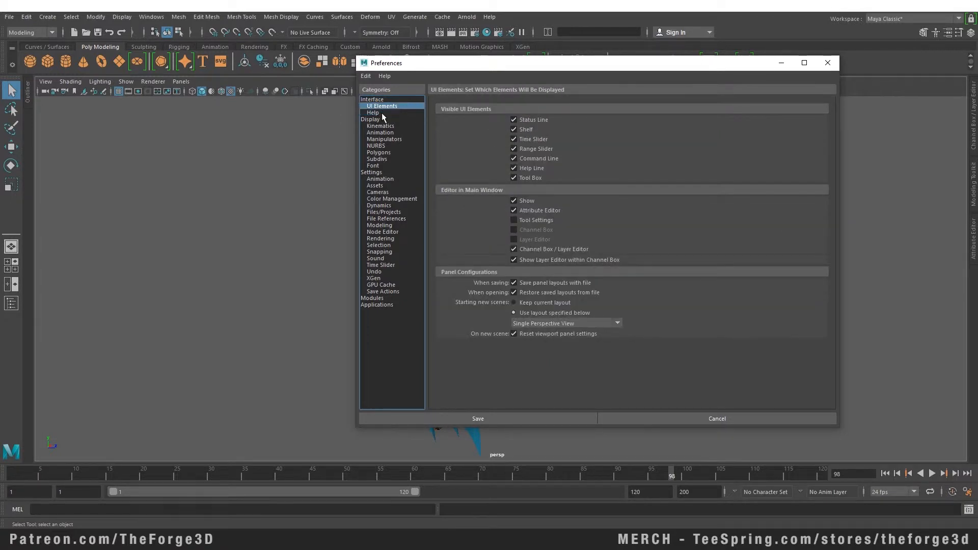
left_click(373, 112)
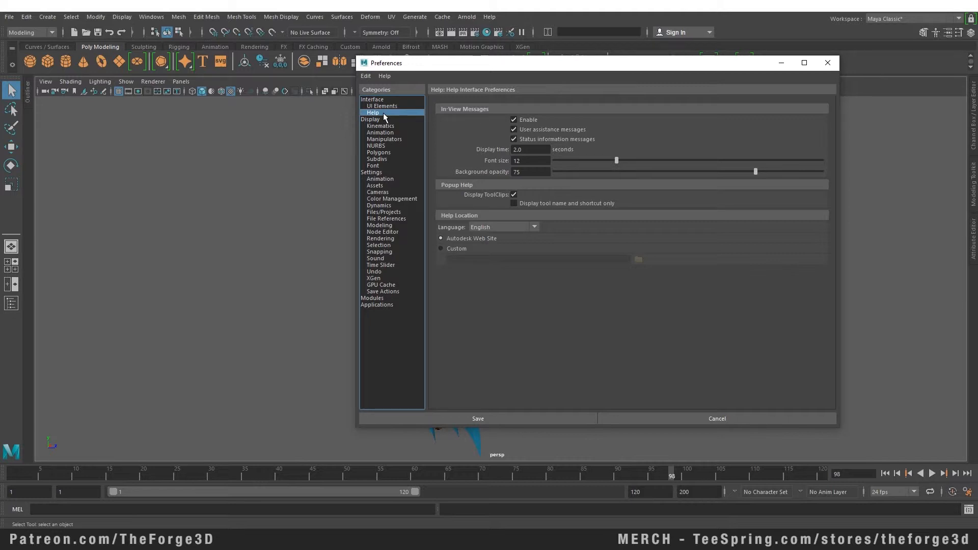
mouse_move(376, 255)
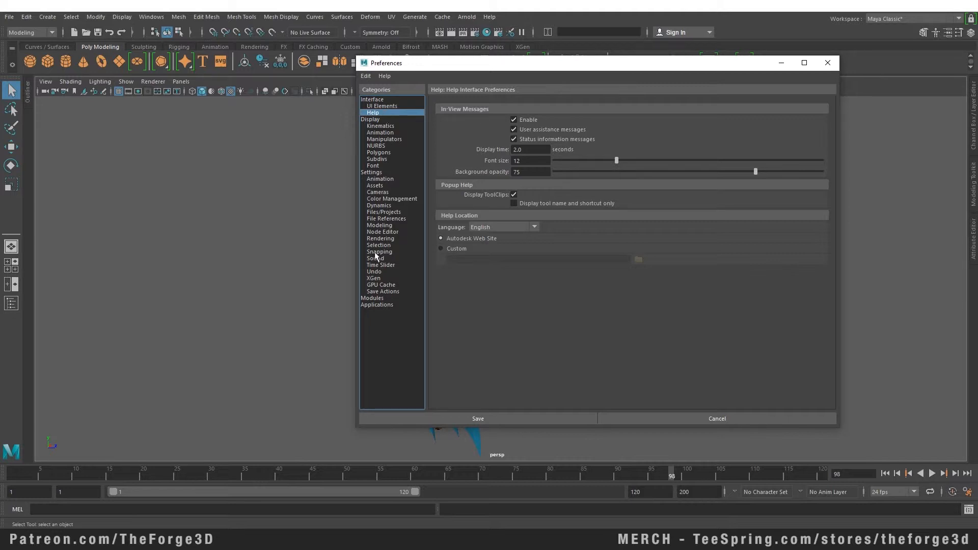
Step: Set the undo queue to Infinite and save the preferences
left_click(373, 271)
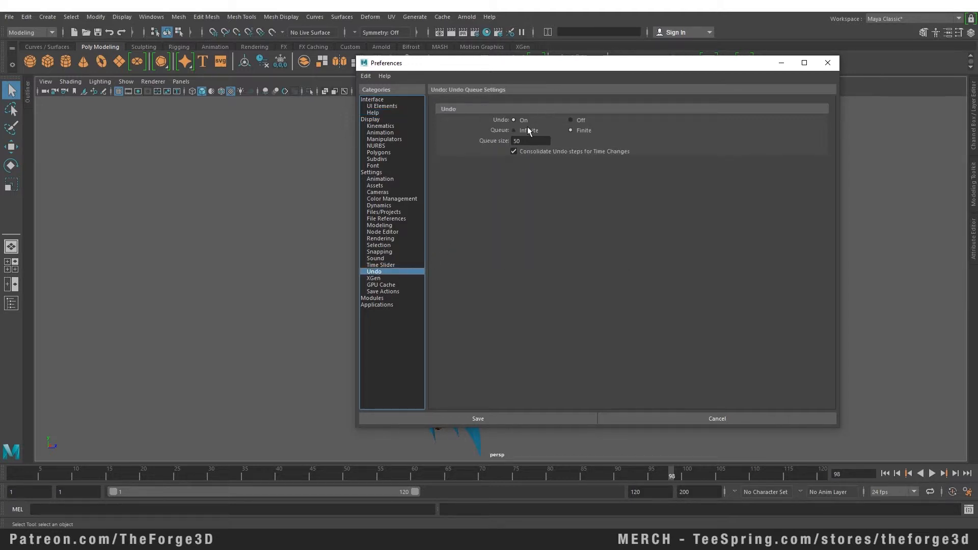
left_click(513, 130)
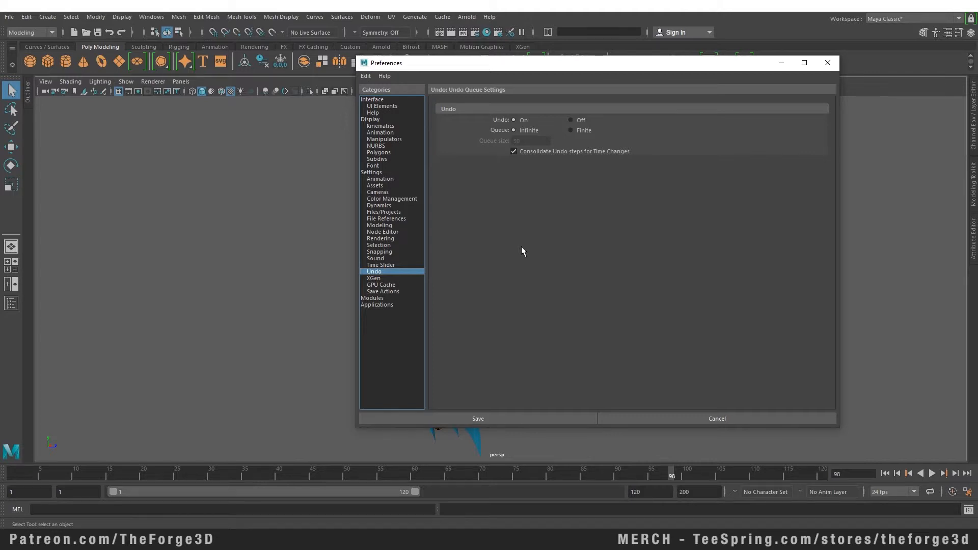
mouse_move(532, 251)
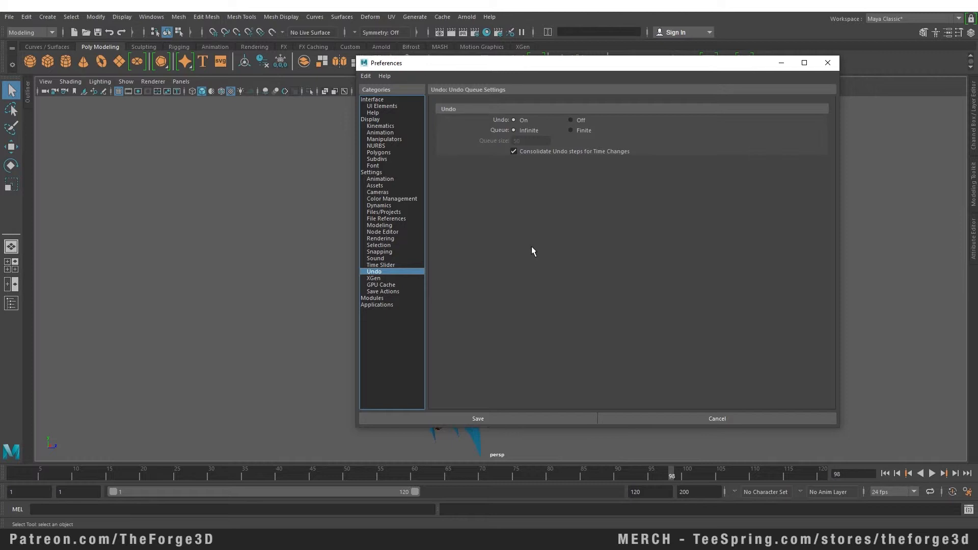
mouse_move(391, 274)
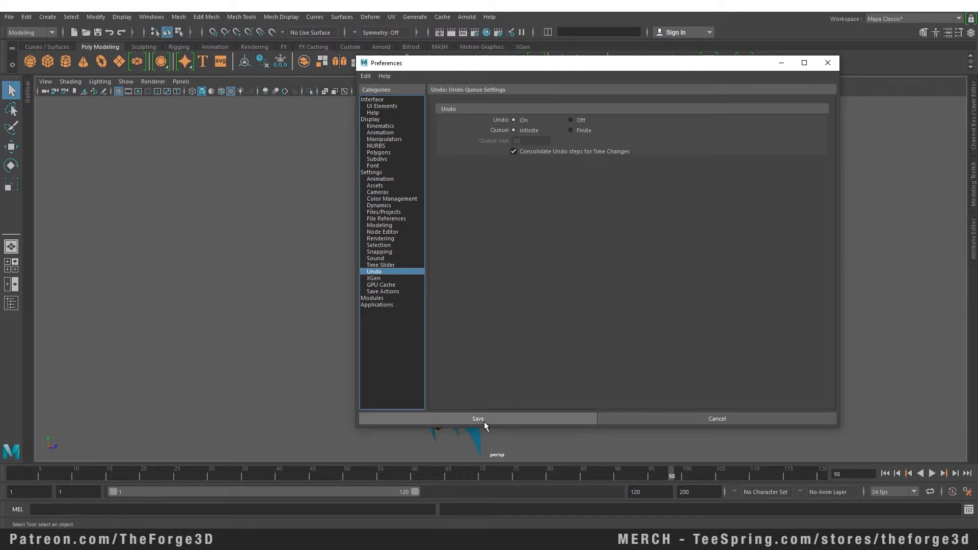
left_click(477, 418)
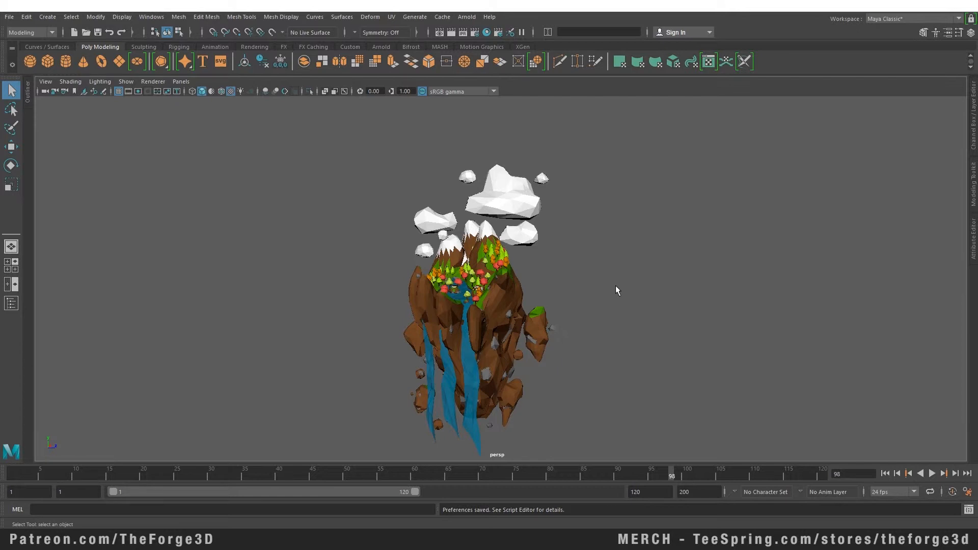
mouse_move(426, 214)
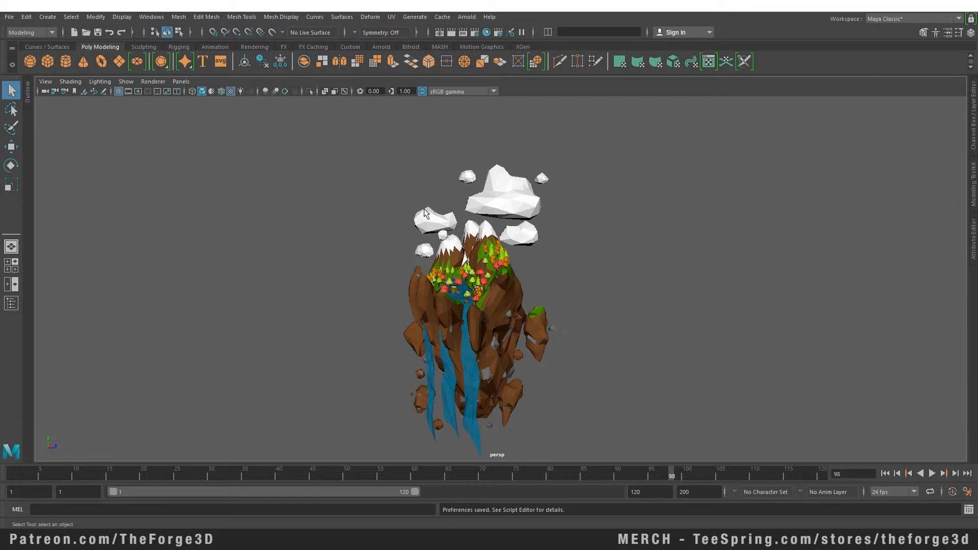
Step: Turn on the Object Details heads-up readout for the selected rock
left_click(122, 16)
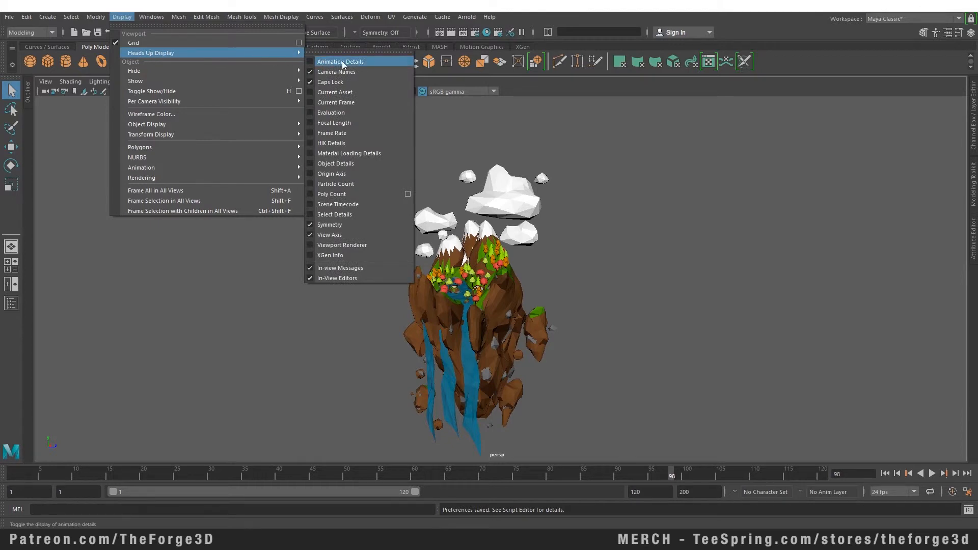
mouse_move(343, 91)
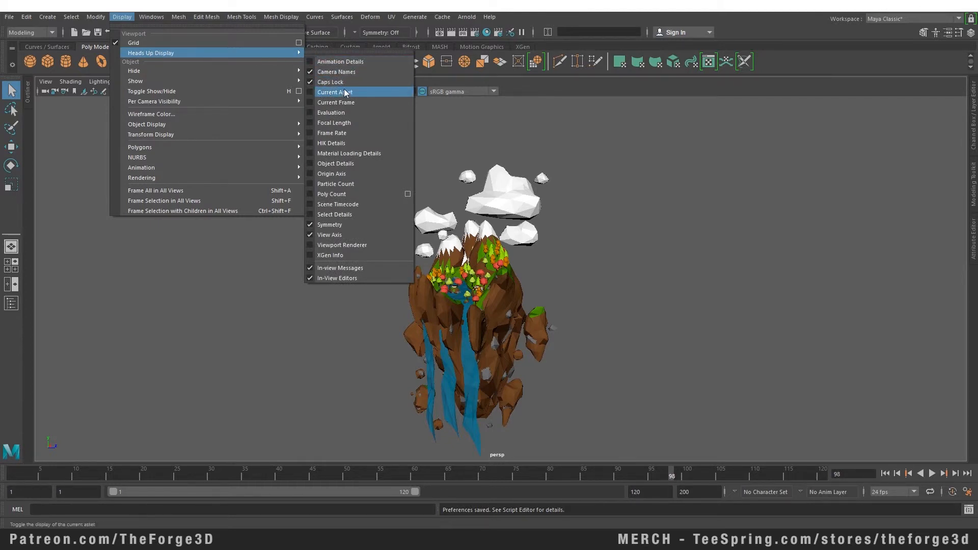
mouse_move(335, 163)
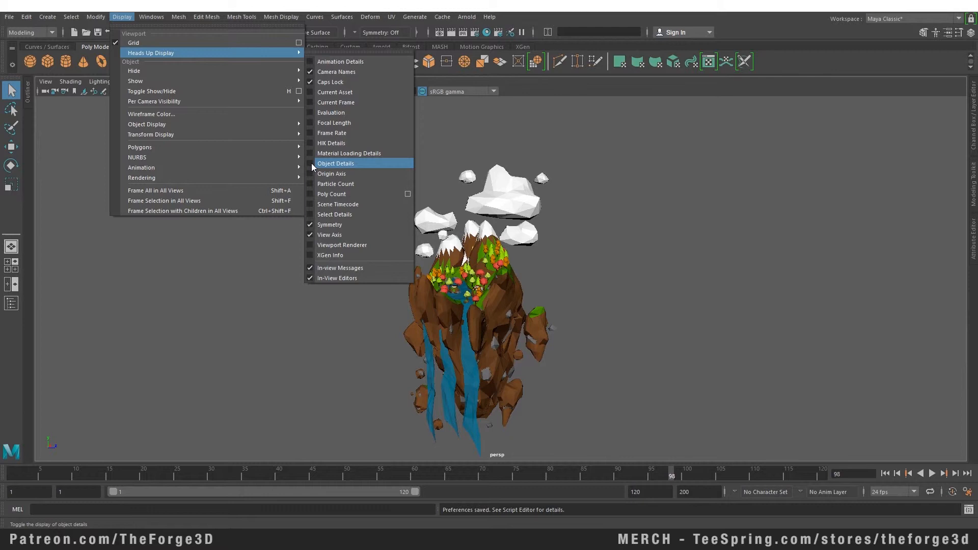
left_click(336, 163)
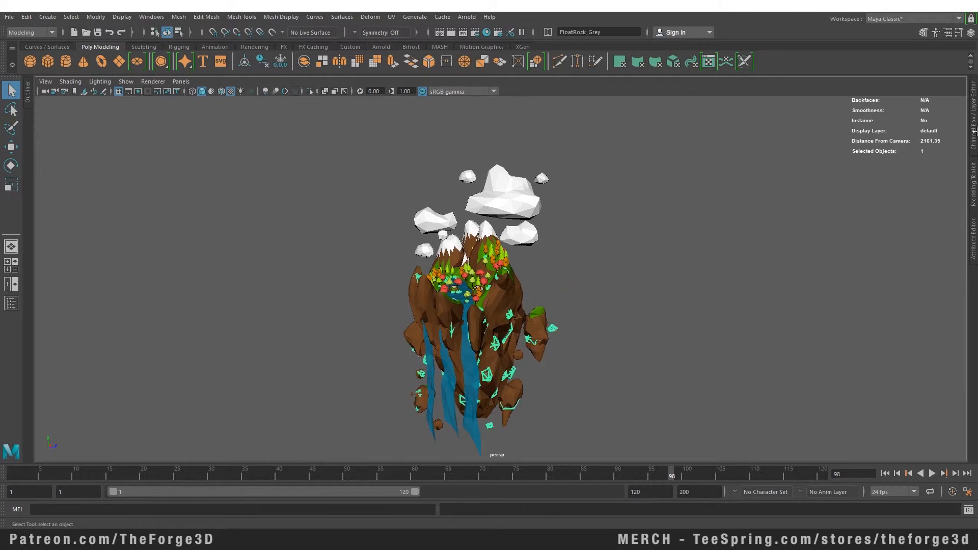
mouse_move(872, 136)
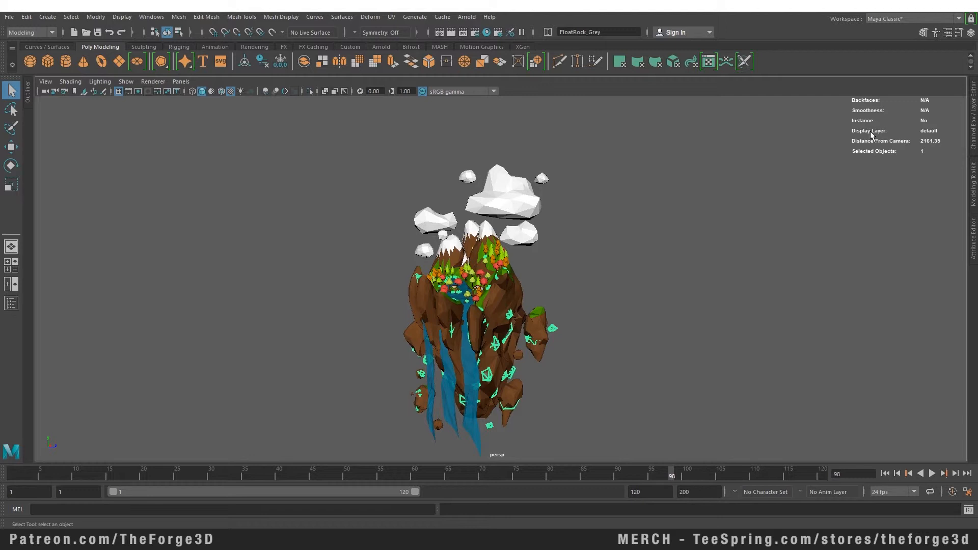
mouse_move(280, 16)
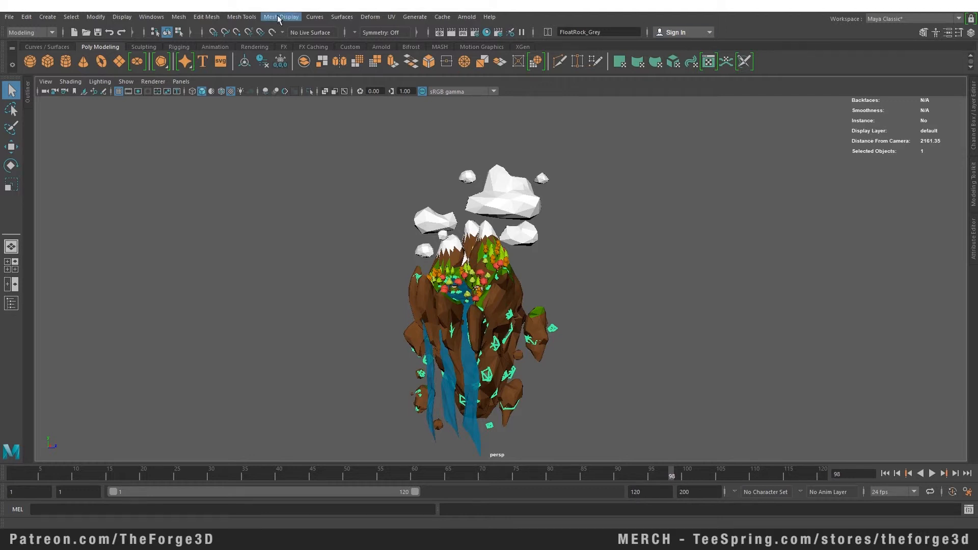
Step: Turn on the Poly Count readout showing verts, edges, faces, tris and UVs
left_click(121, 17)
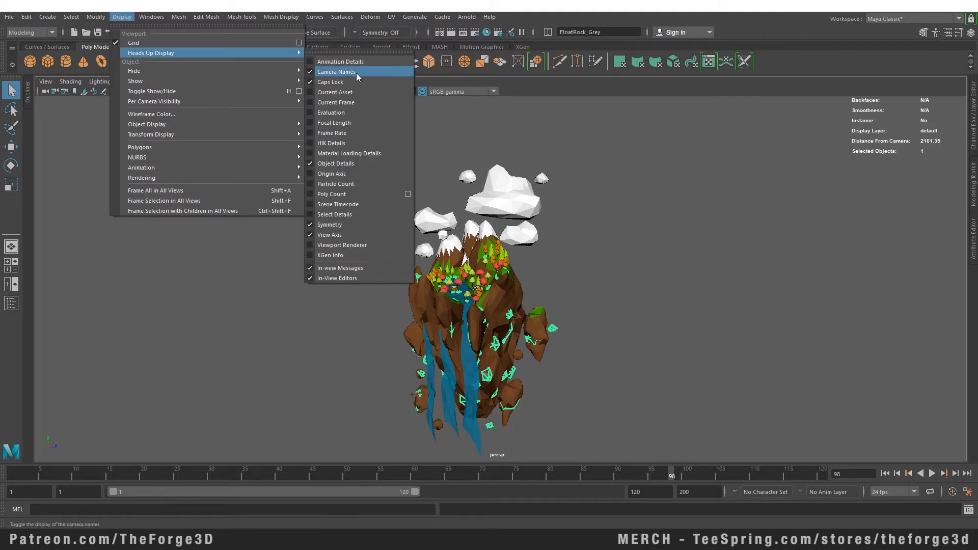
left_click(331, 194)
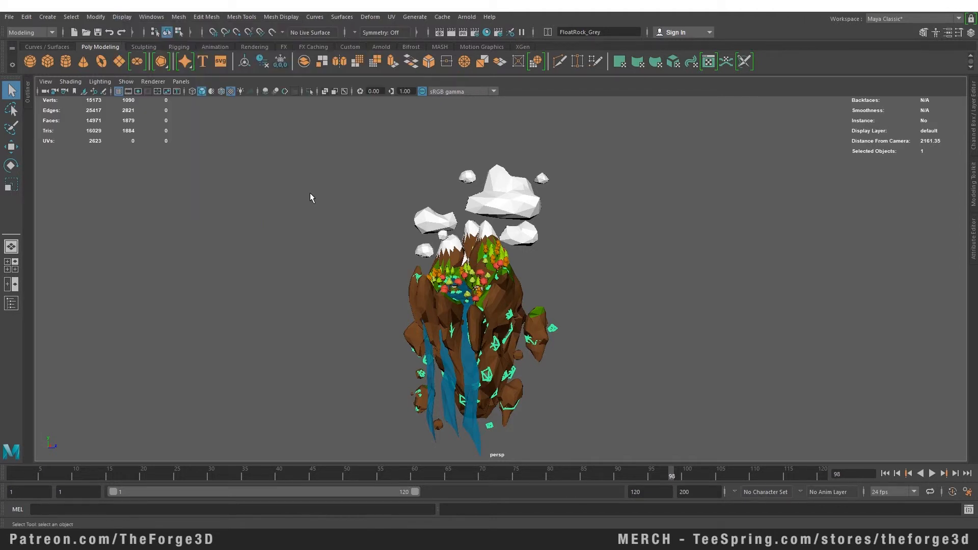
mouse_move(51, 110)
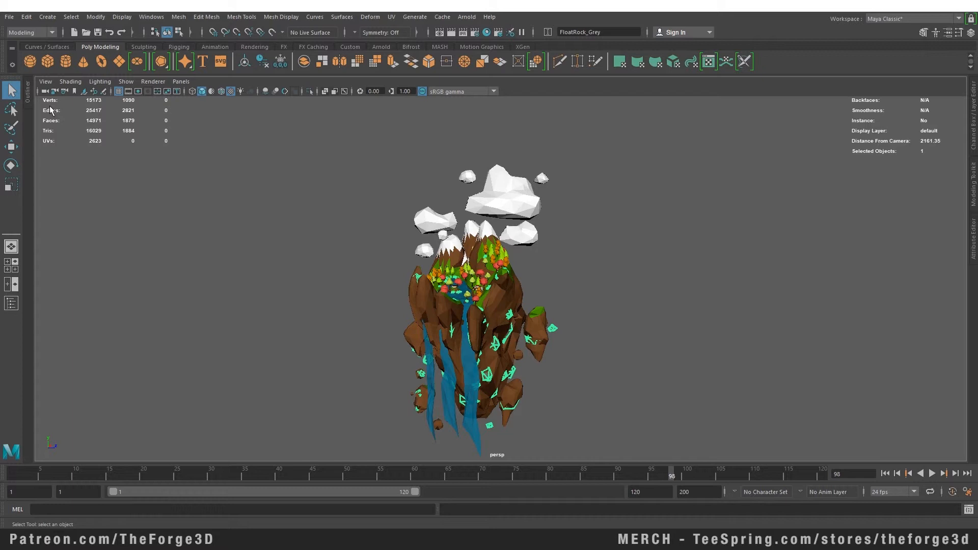
mouse_move(118, 21)
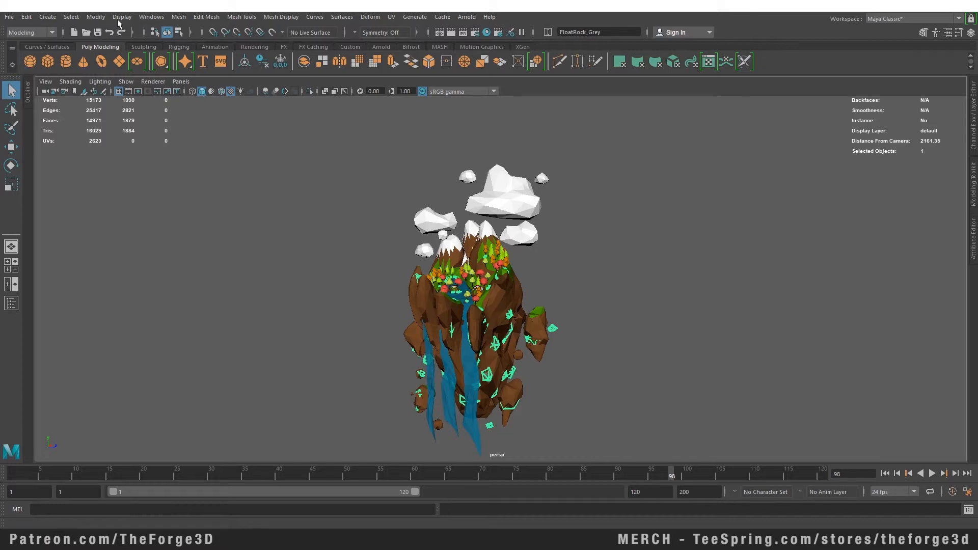
left_click(121, 17)
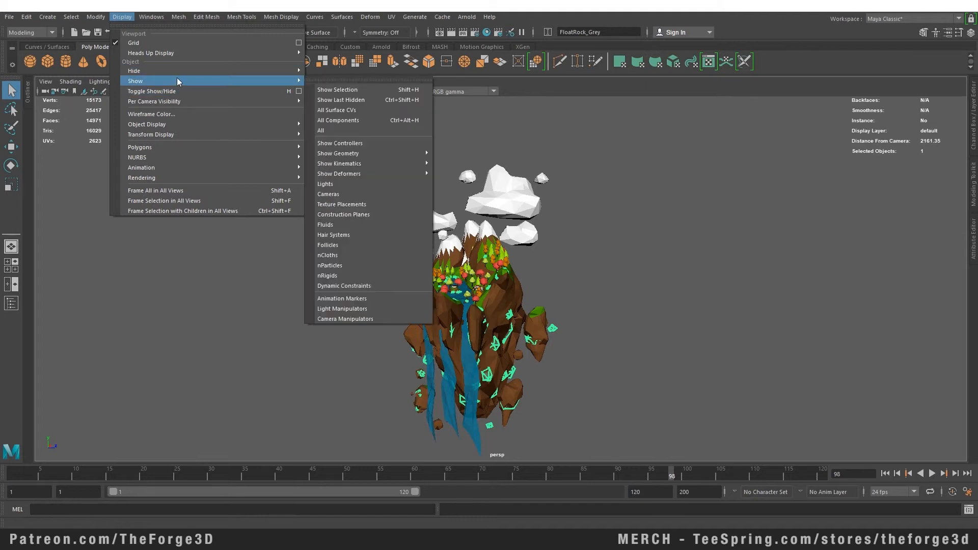